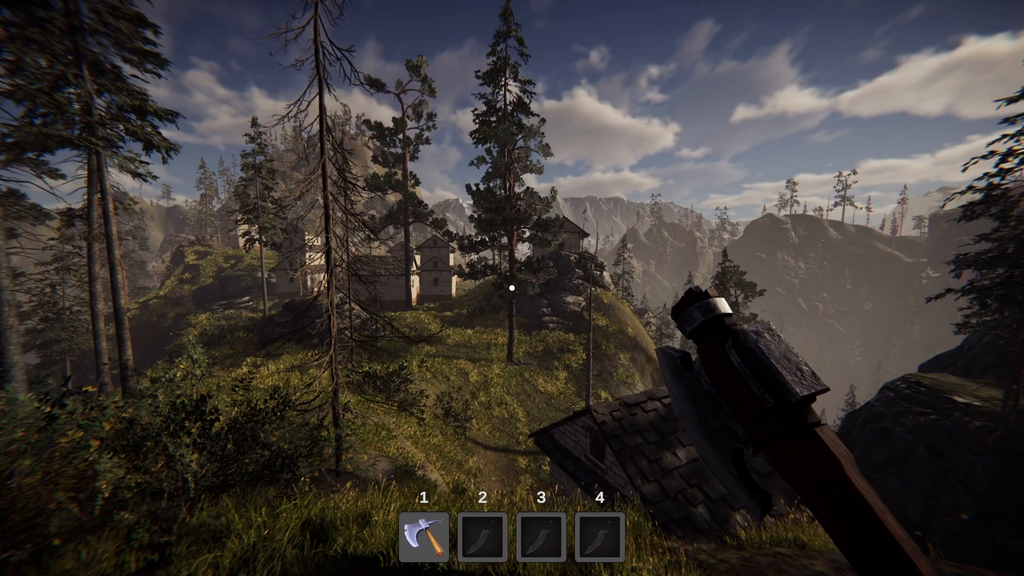
mouse_move(512, 288)
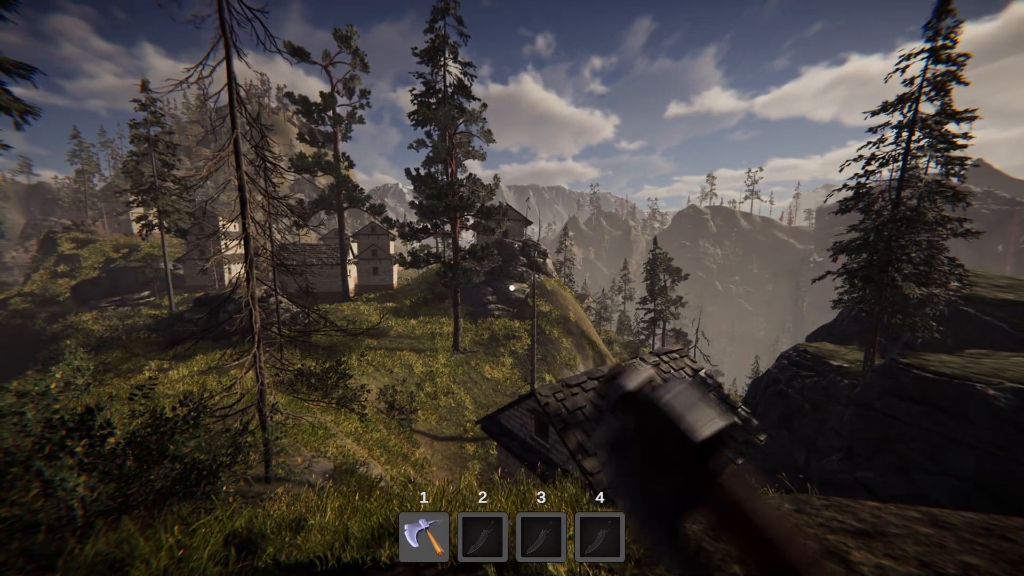
mouse_move(512, 288)
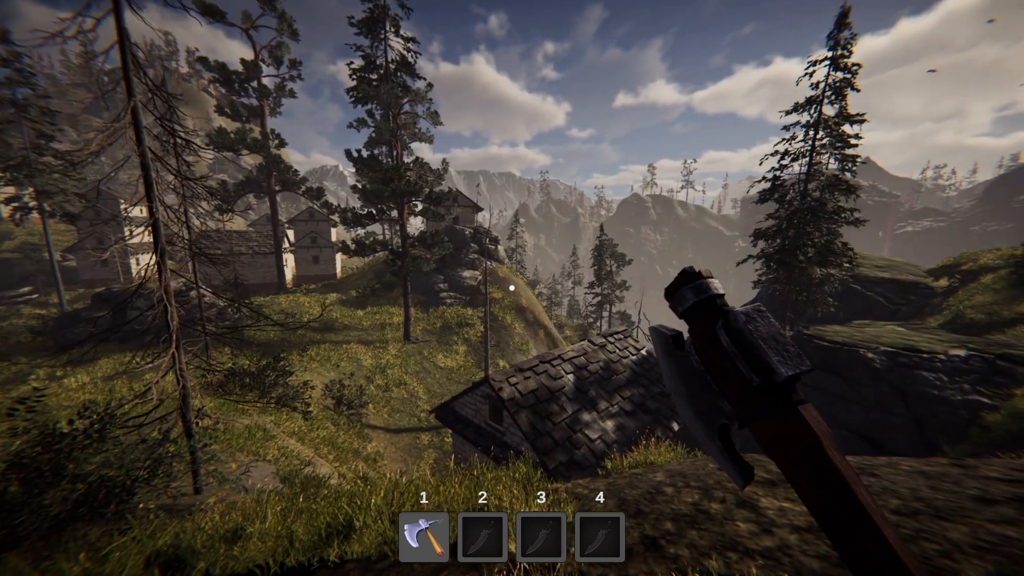
mouse_move(512, 288)
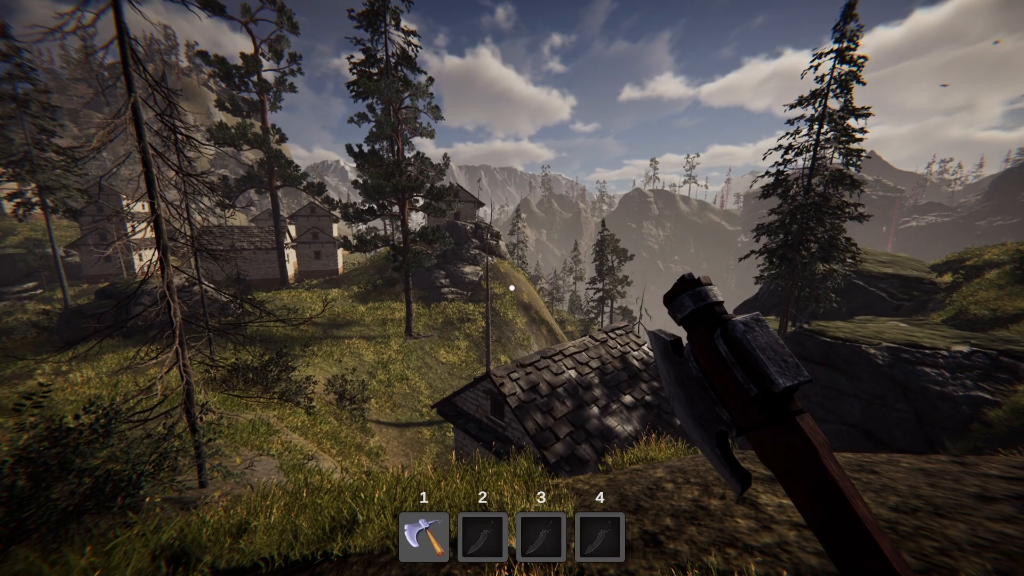
mouse_move(512, 288)
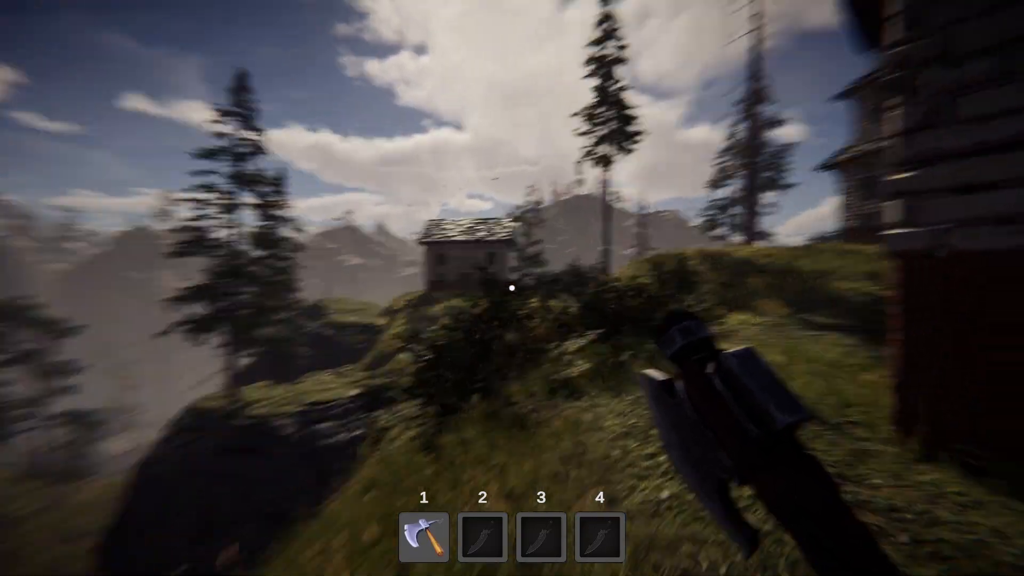
mouse_move(512, 288)
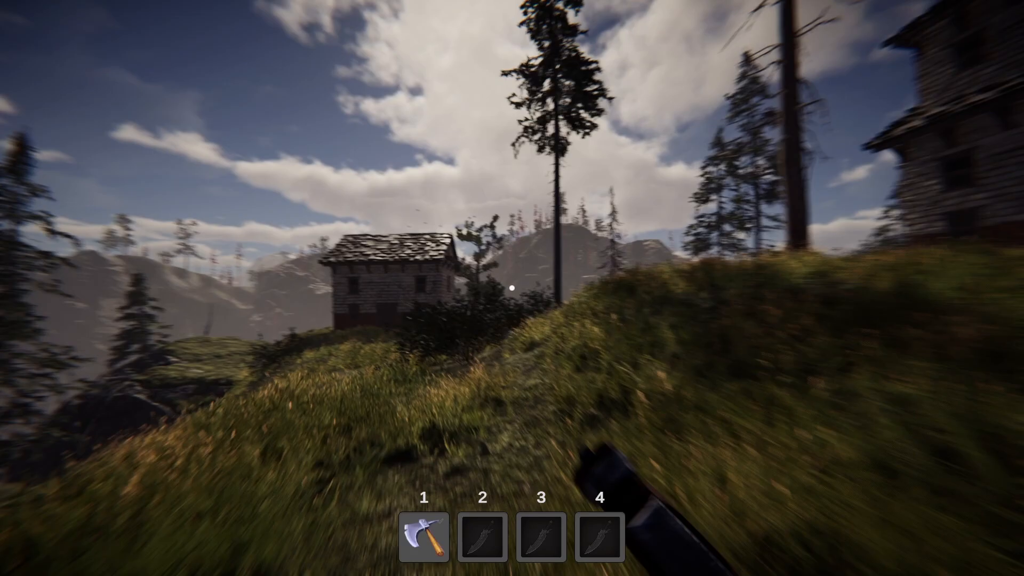
mouse_move(512, 288)
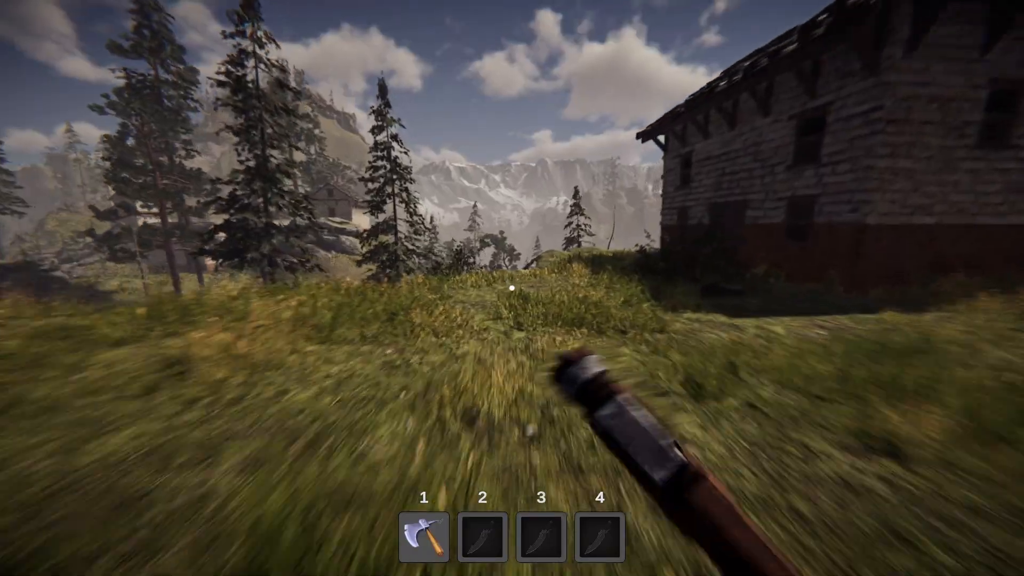
mouse_move(512, 288)
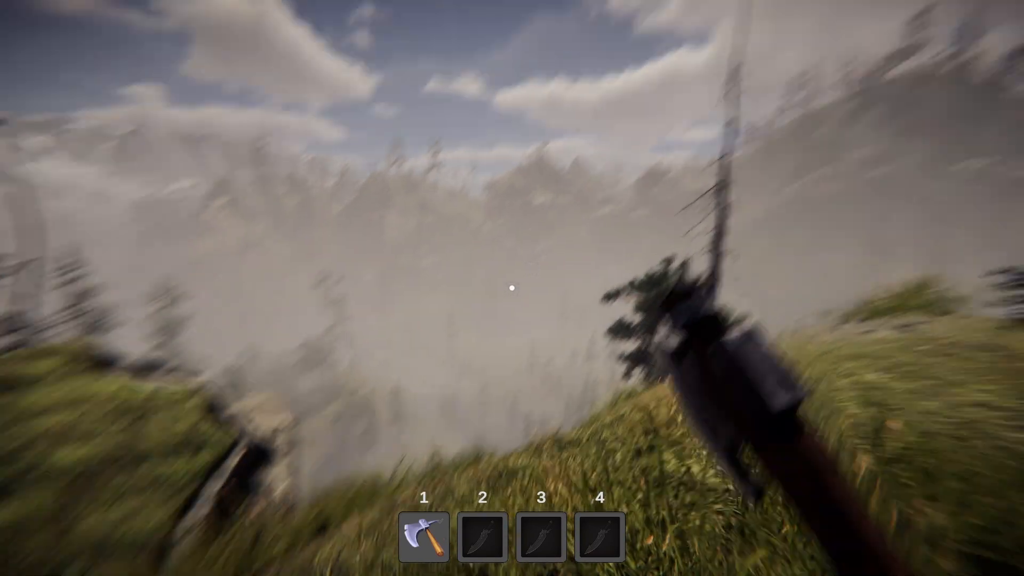
mouse_move(512, 288)
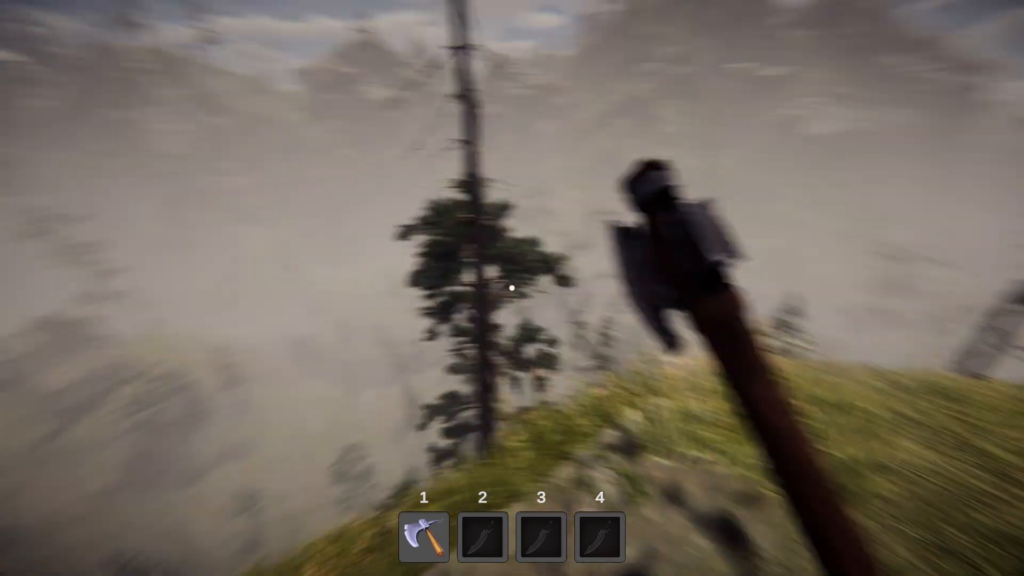
mouse_move(512, 288)
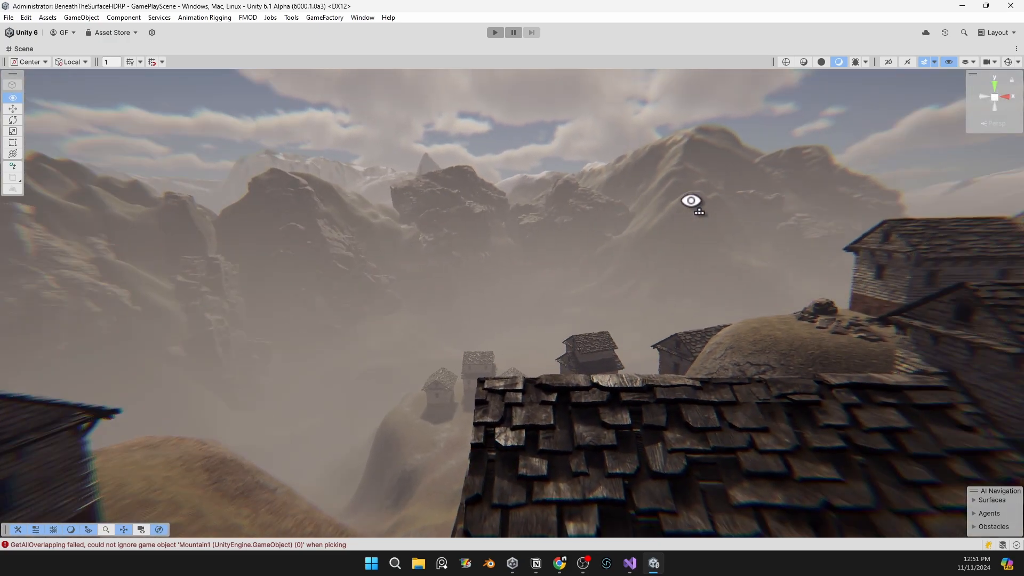
left_click(494, 32)
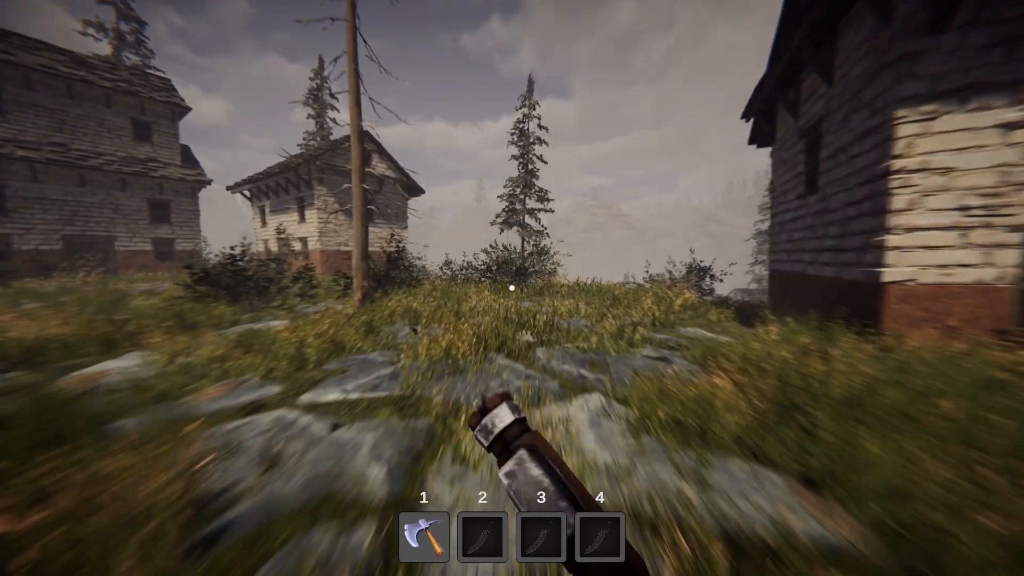
mouse_move(512, 288)
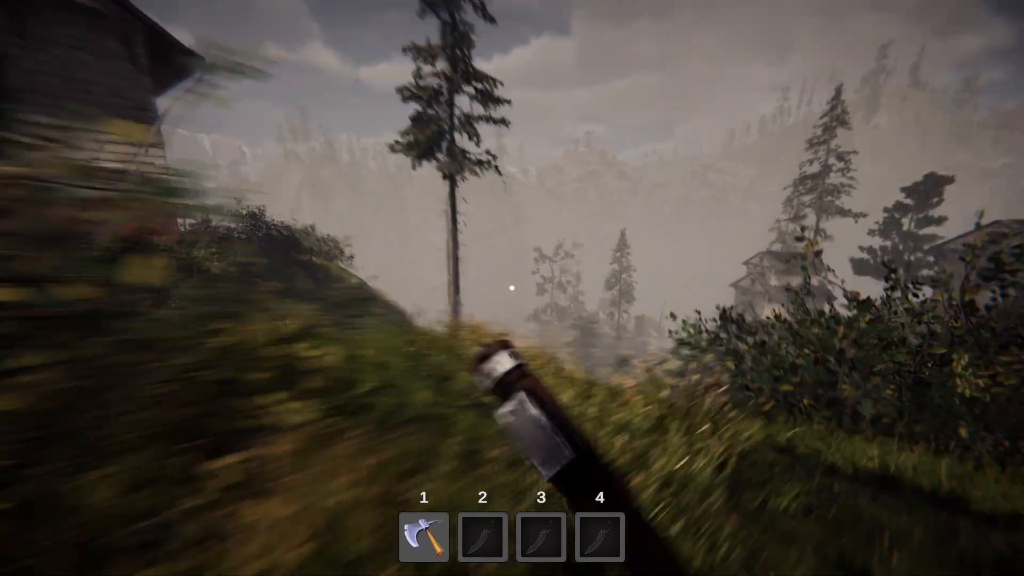
mouse_move(512, 288)
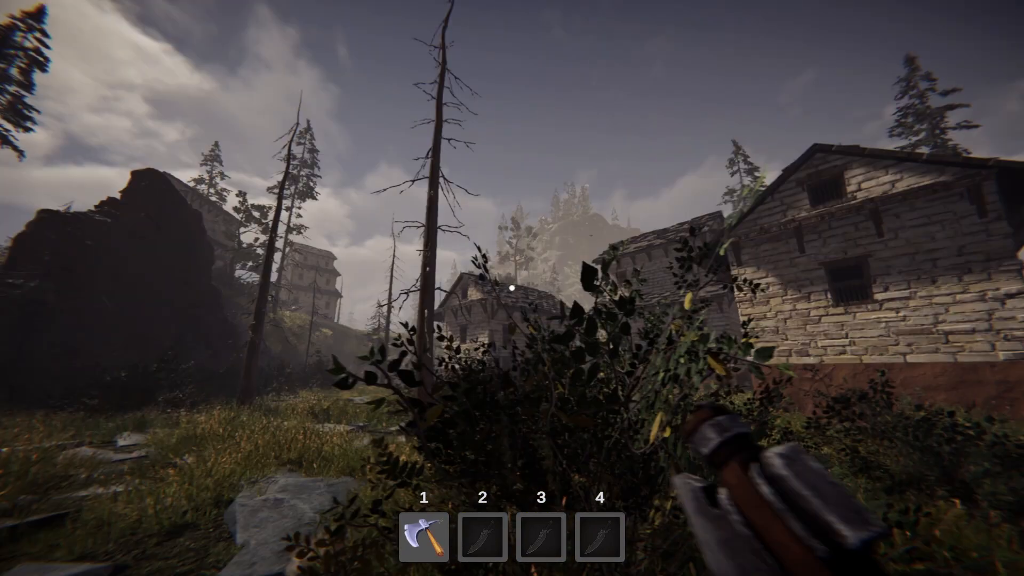
mouse_move(512, 288)
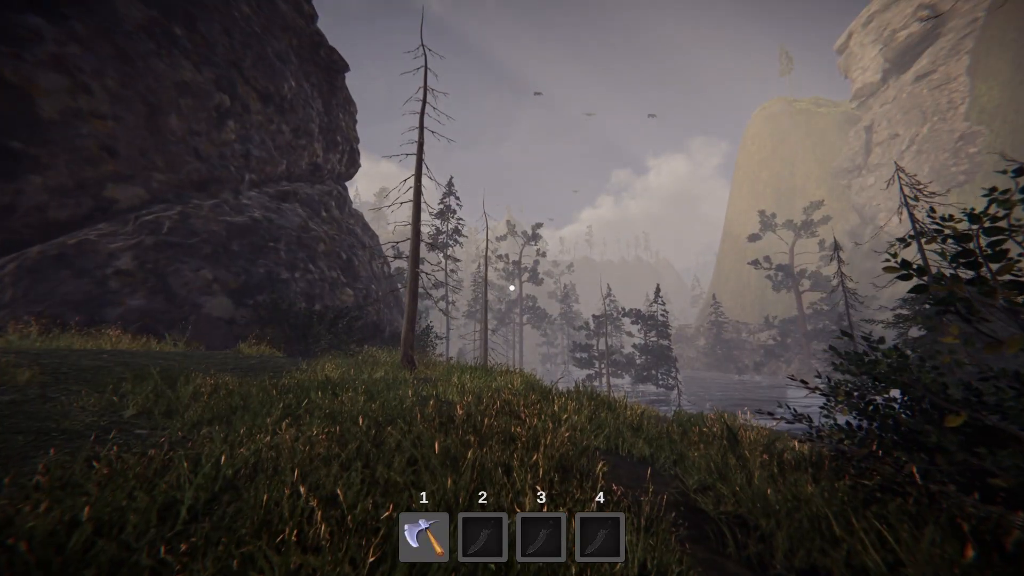
mouse_move(512, 288)
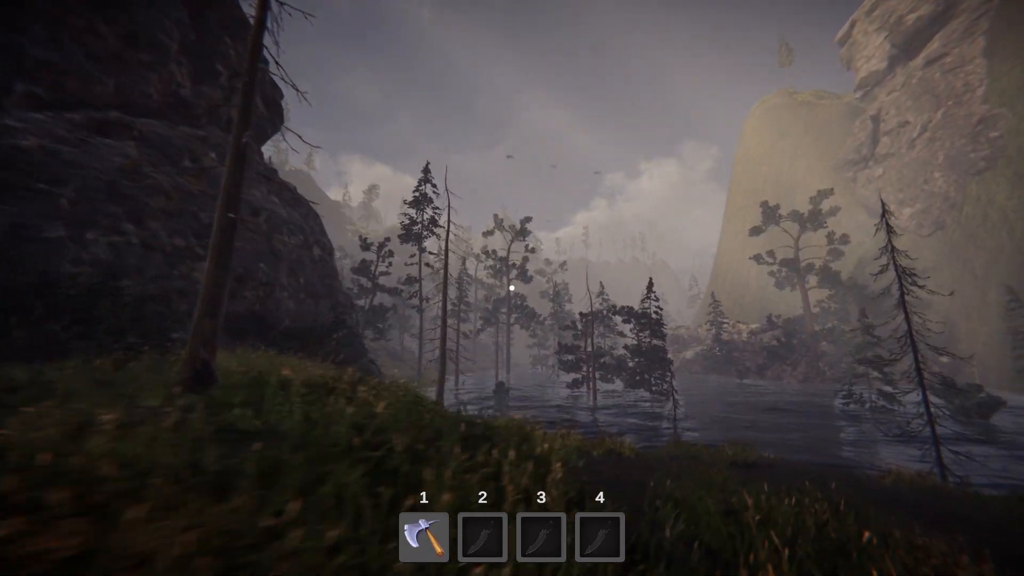
mouse_move(512, 288)
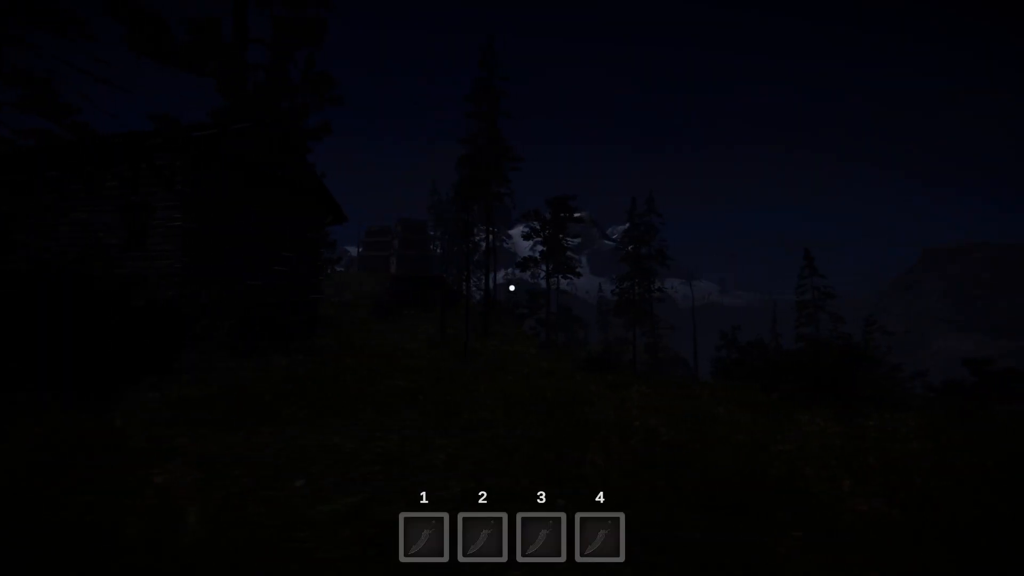
mouse_move(512, 287)
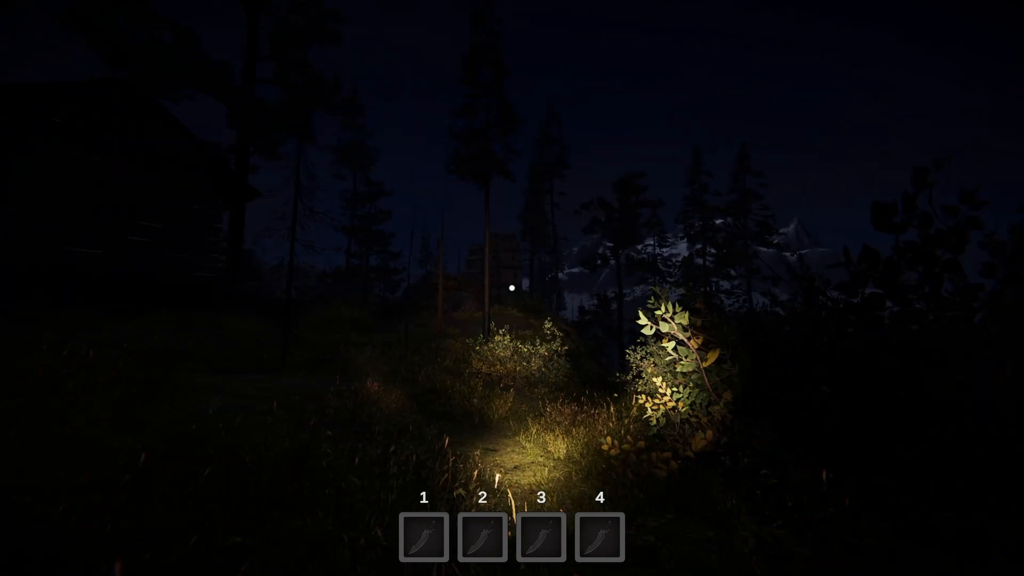
mouse_move(512, 288)
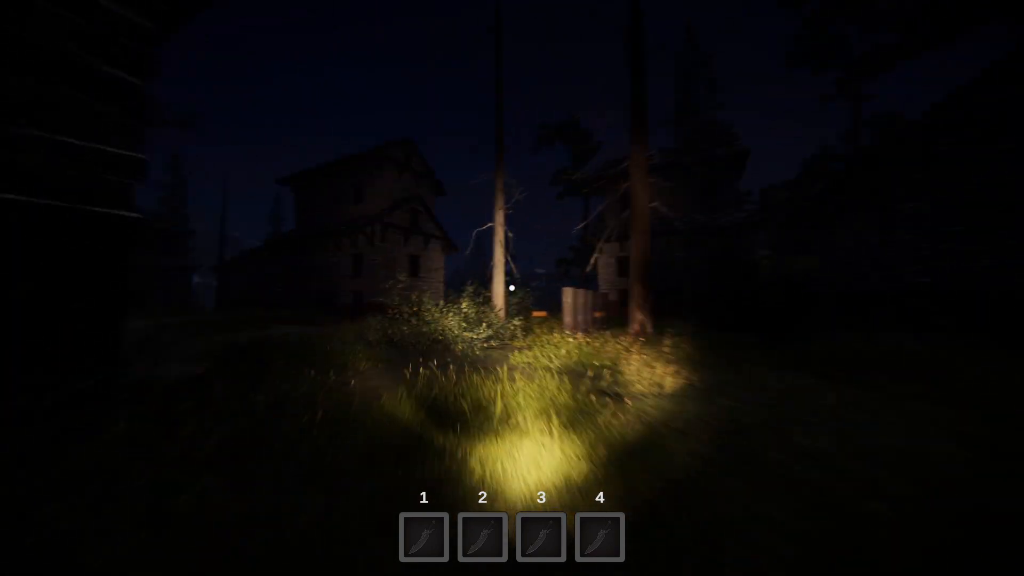
mouse_move(512, 288)
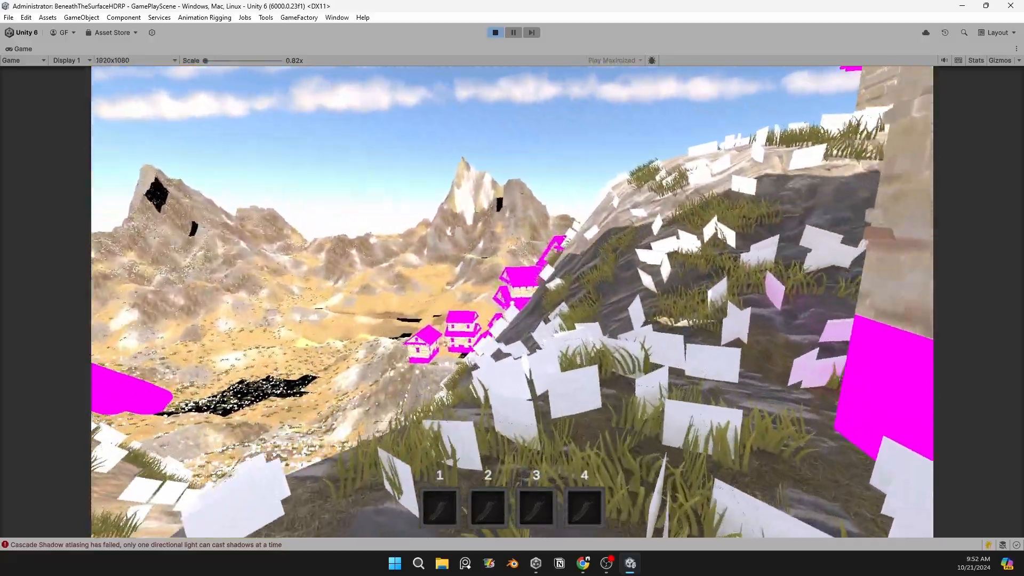
left_click(495, 32)
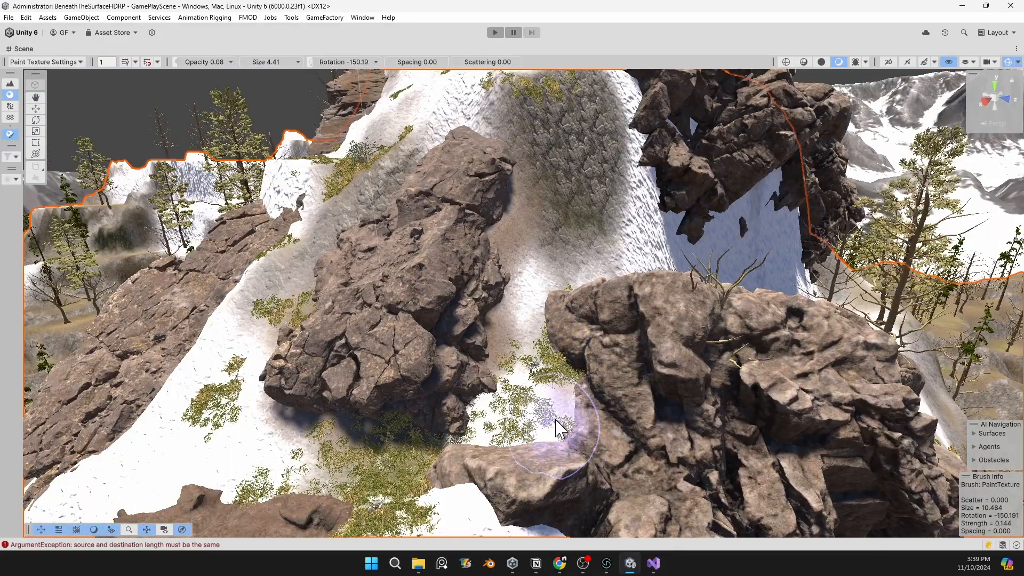
mouse_move(55, 65)
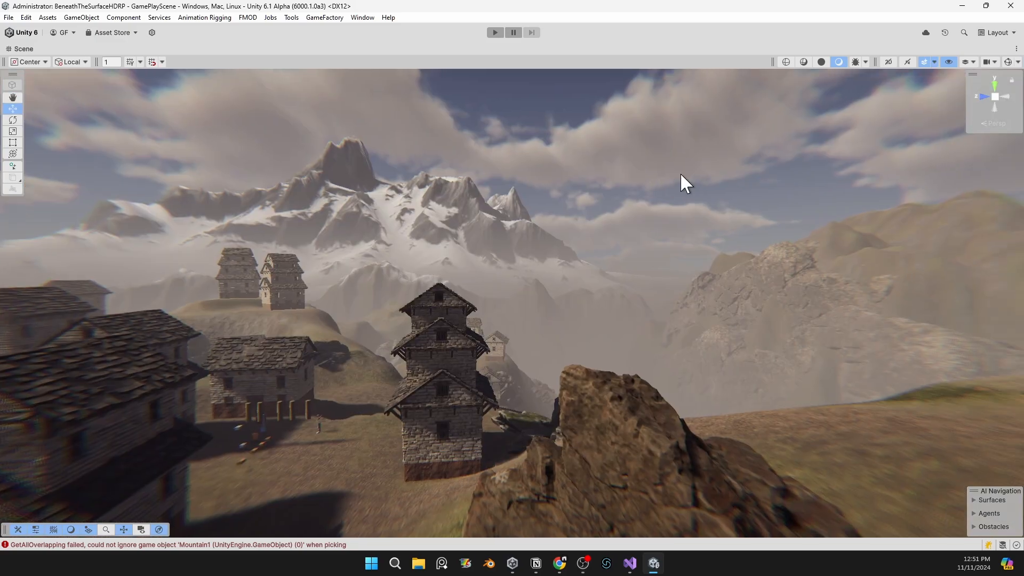
mouse_move(756, 189)
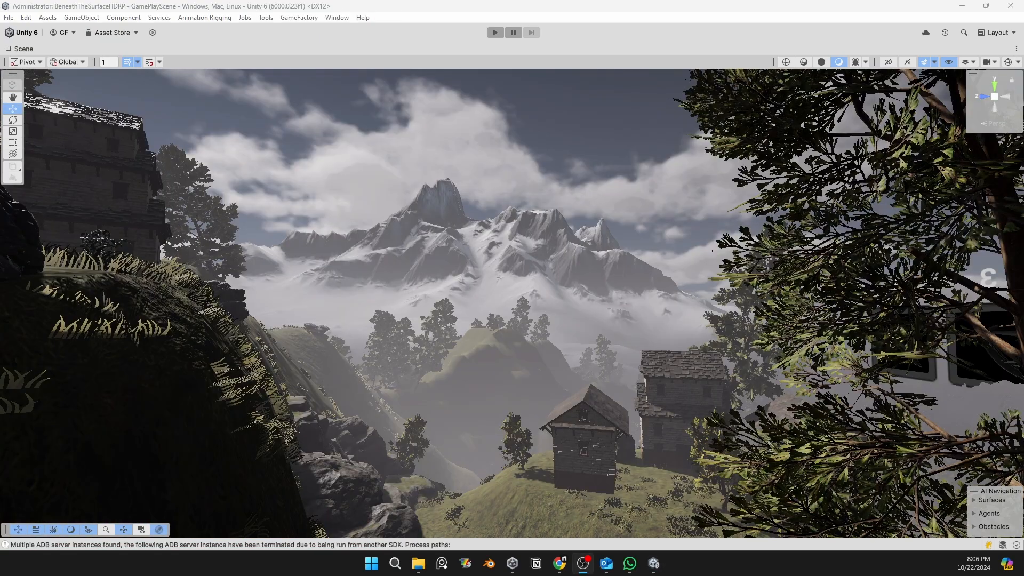
mouse_move(637, 274)
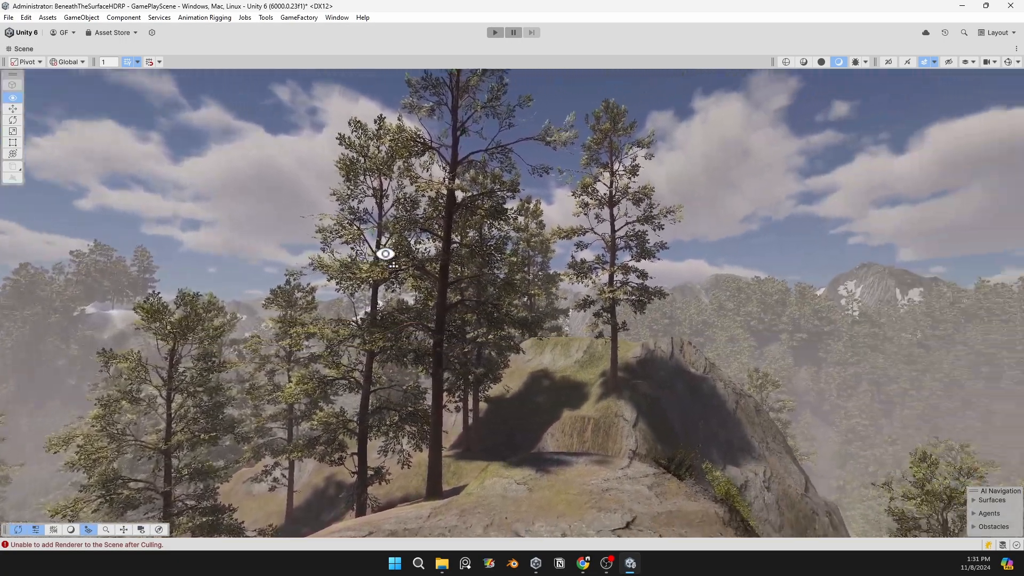
left_click(494, 32)
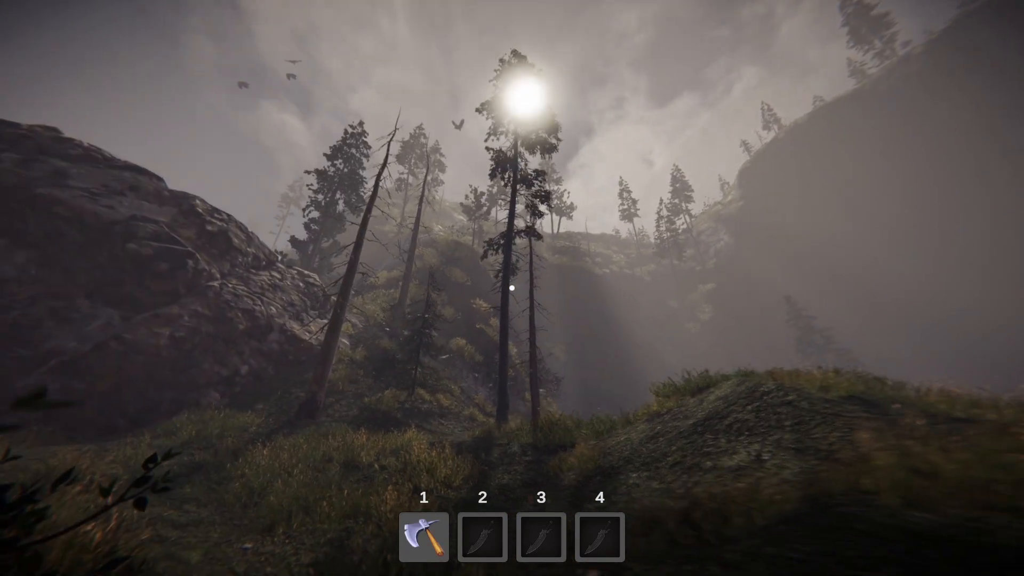
mouse_move(512, 288)
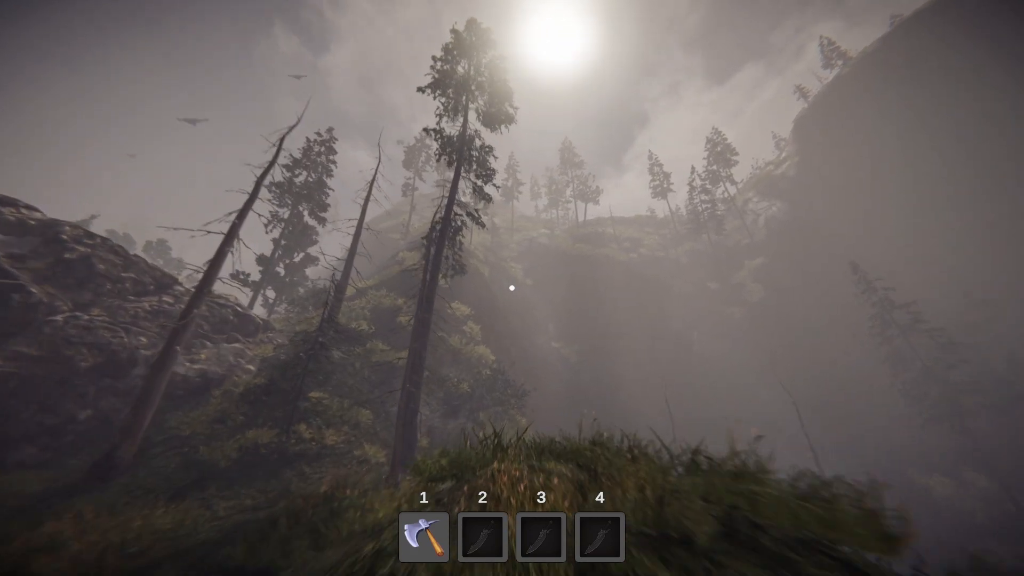
mouse_move(512, 288)
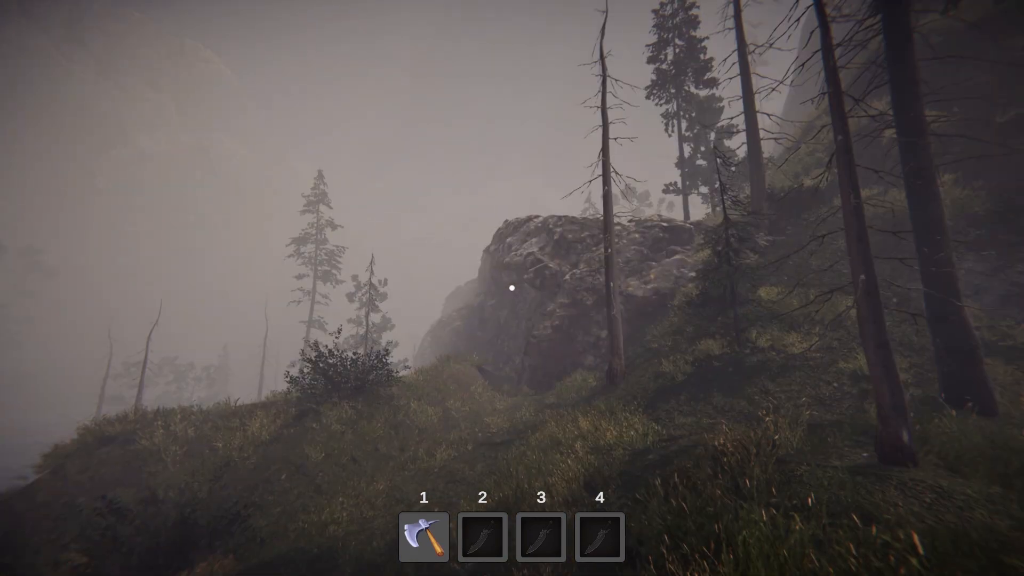
mouse_move(513, 288)
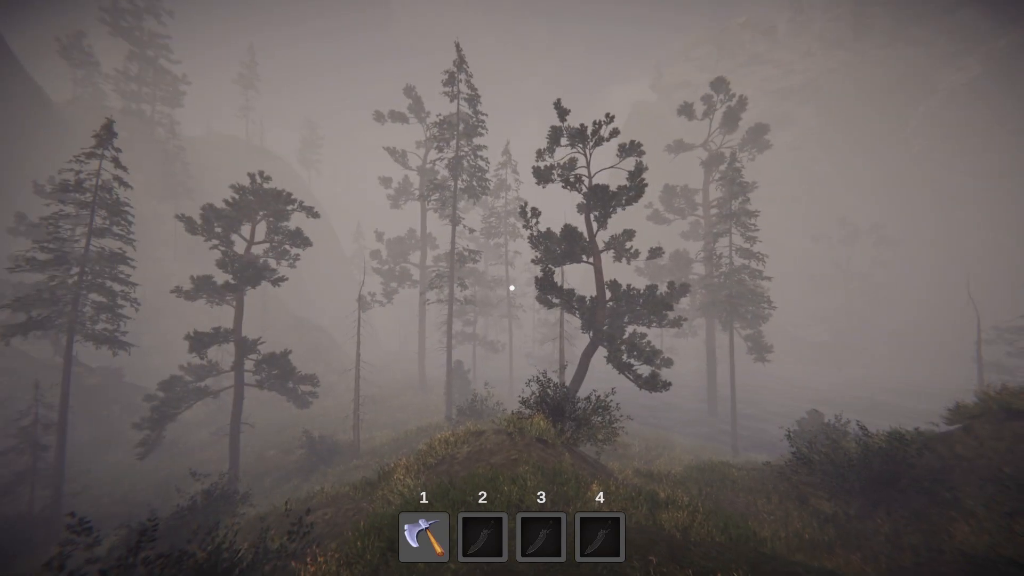
mouse_move(512, 287)
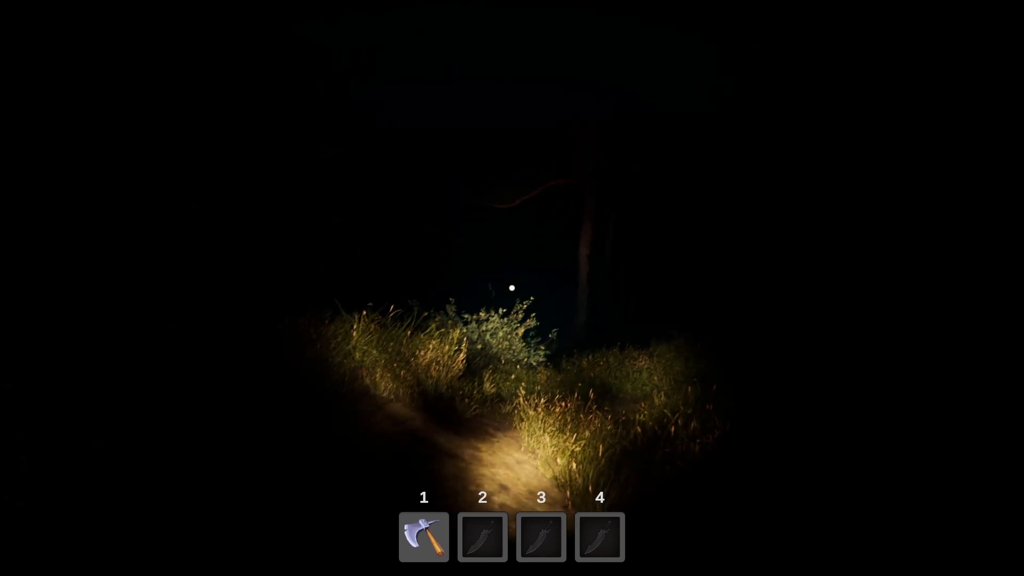
mouse_move(512, 288)
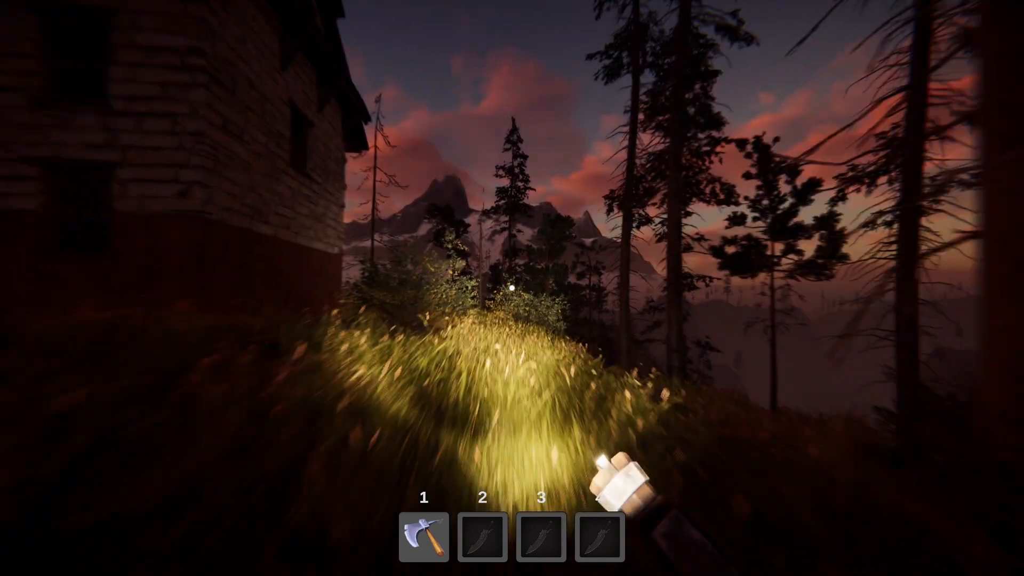
mouse_move(512, 288)
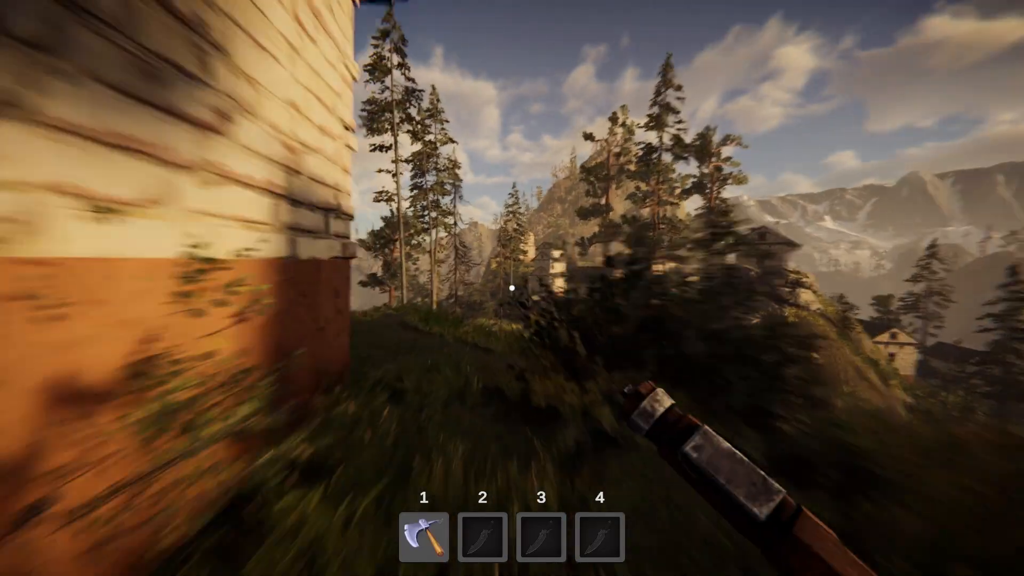
mouse_move(512, 289)
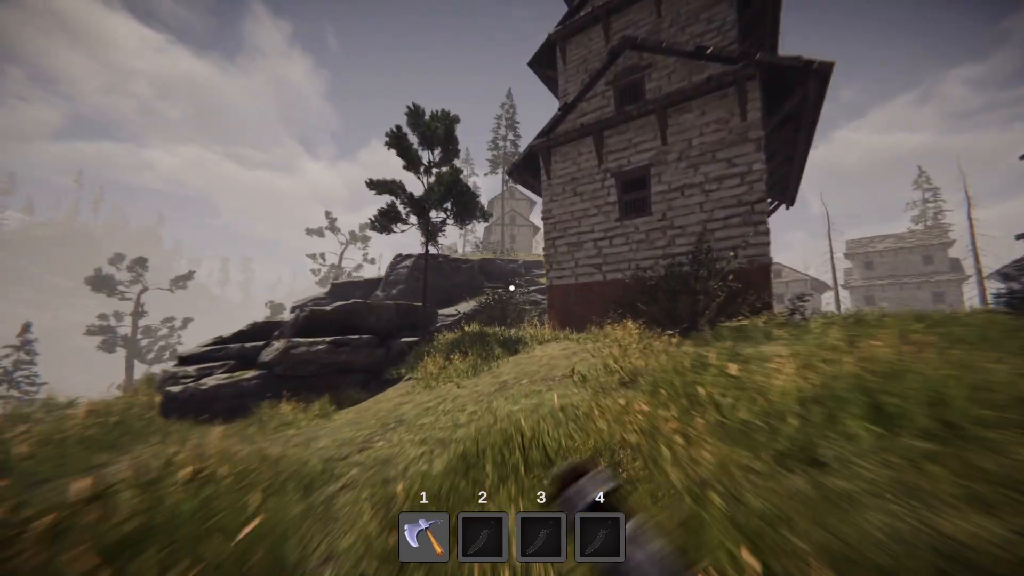
mouse_move(512, 288)
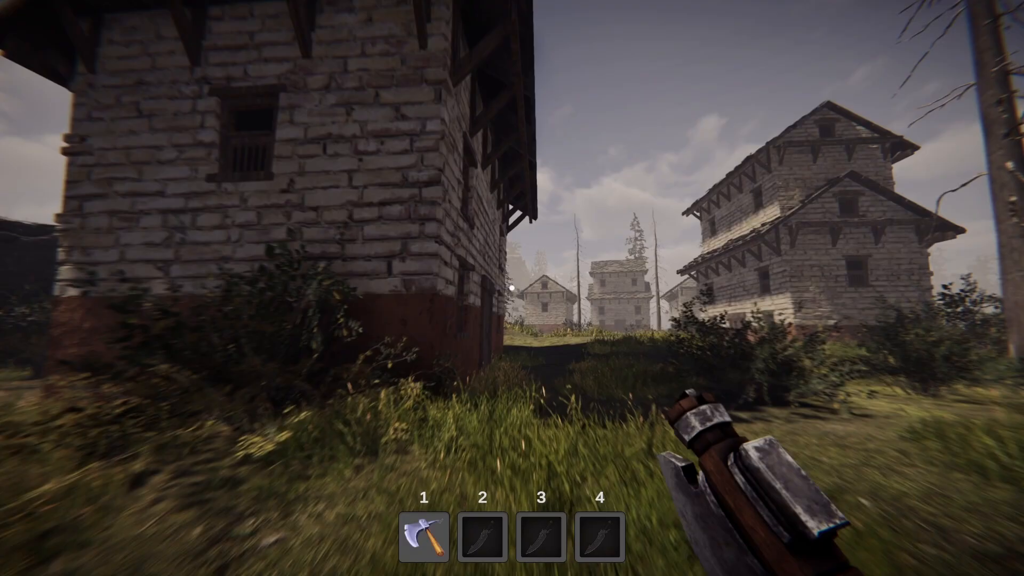
mouse_move(512, 287)
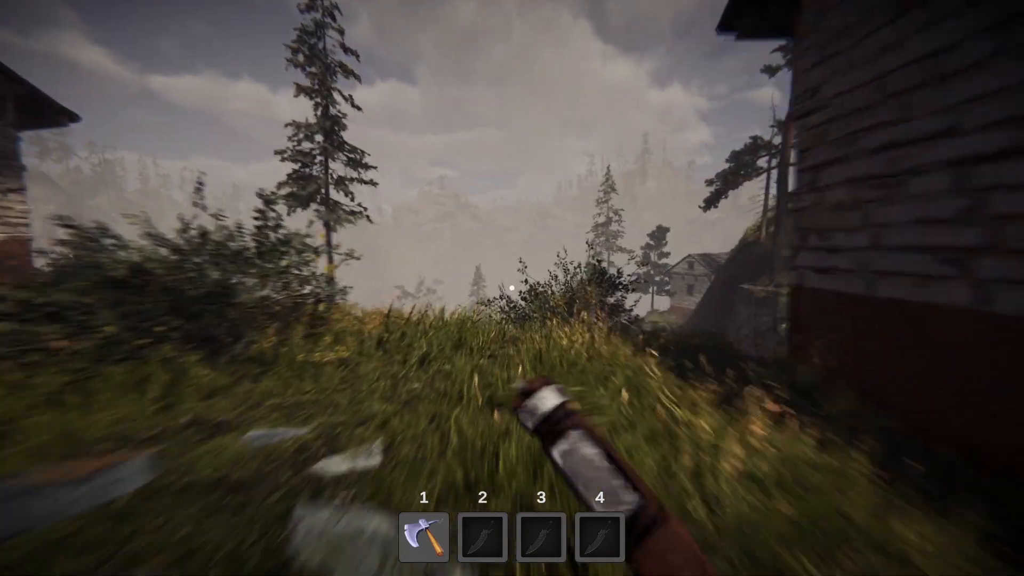
mouse_move(513, 288)
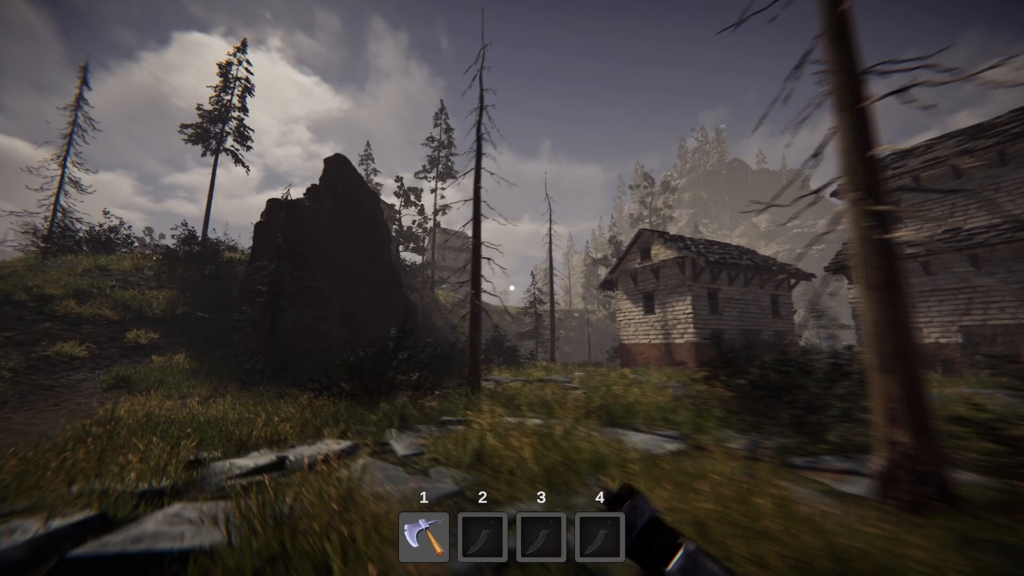
mouse_move(512, 288)
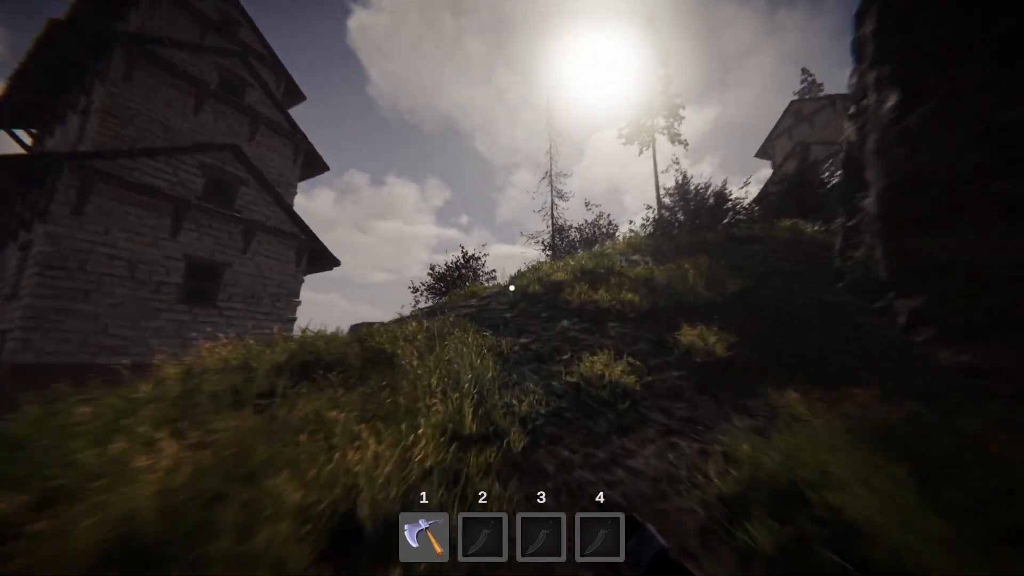
mouse_move(512, 288)
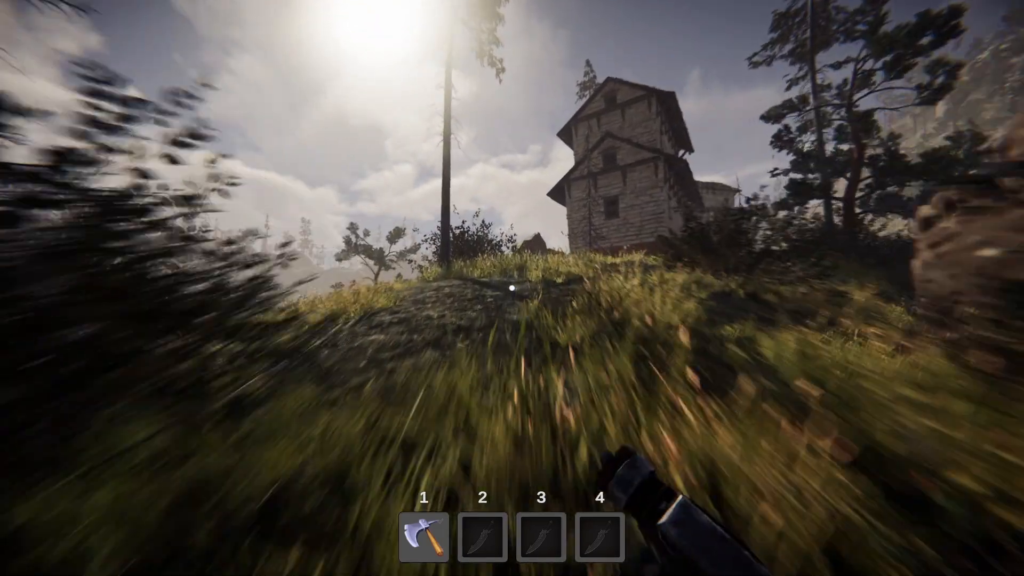
mouse_move(512, 288)
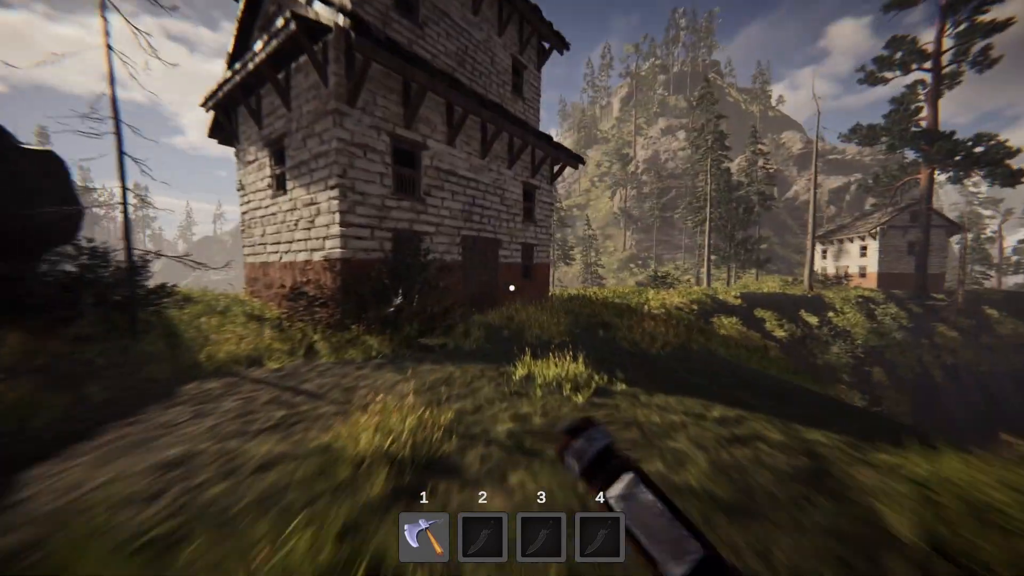
mouse_move(512, 288)
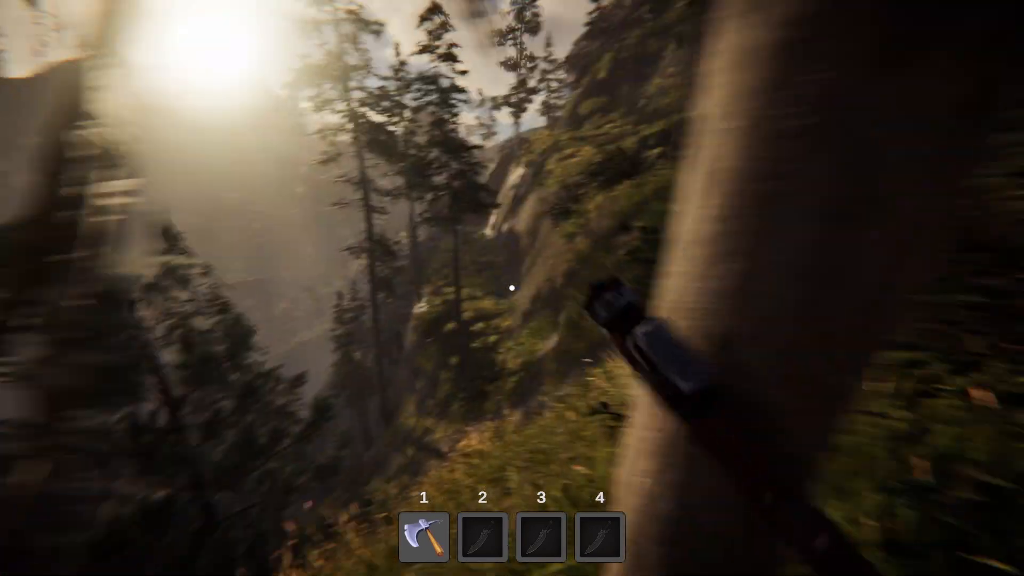
mouse_move(512, 288)
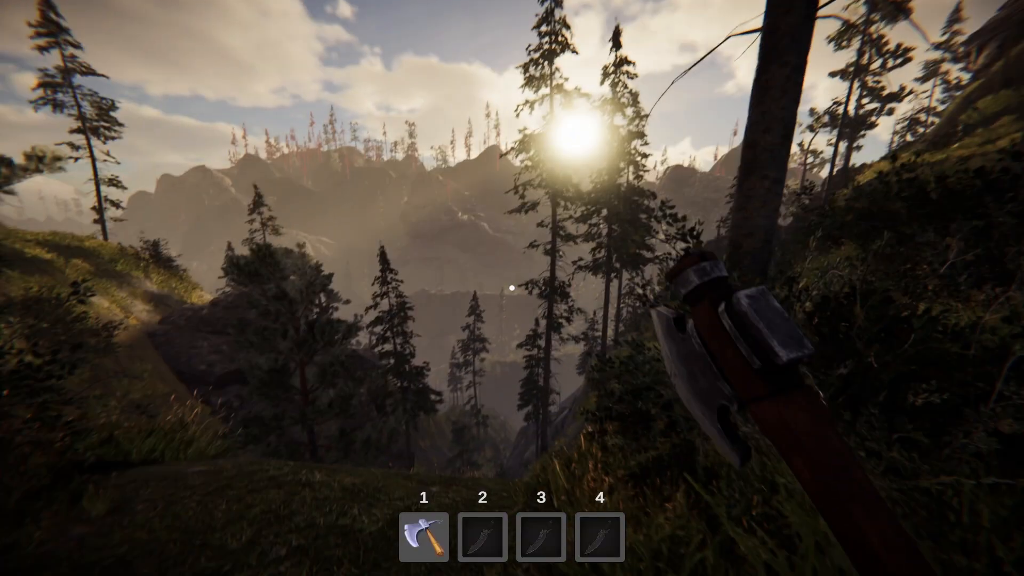
mouse_move(513, 288)
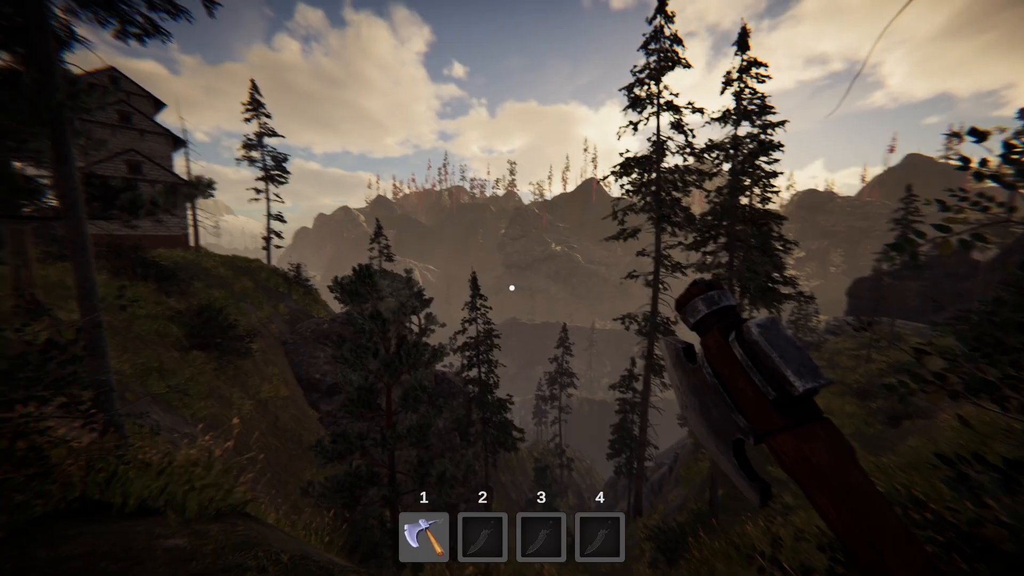